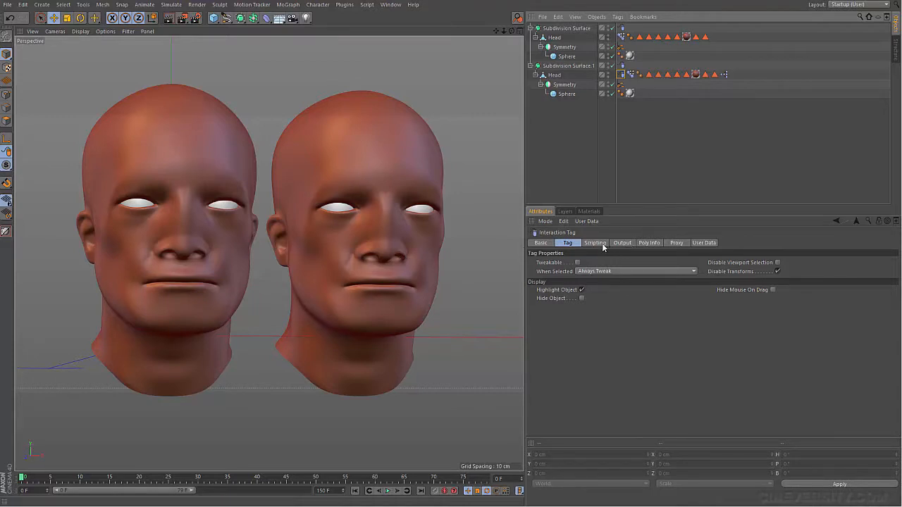
Review the first head's Interaction Tag Python script, then show its XPresso tag properties
left_click(595, 243)
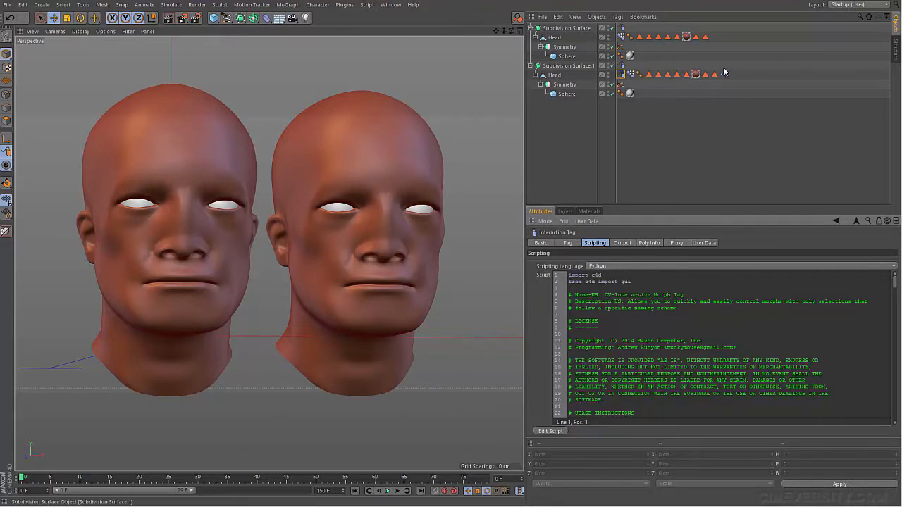
left_click(724, 73)
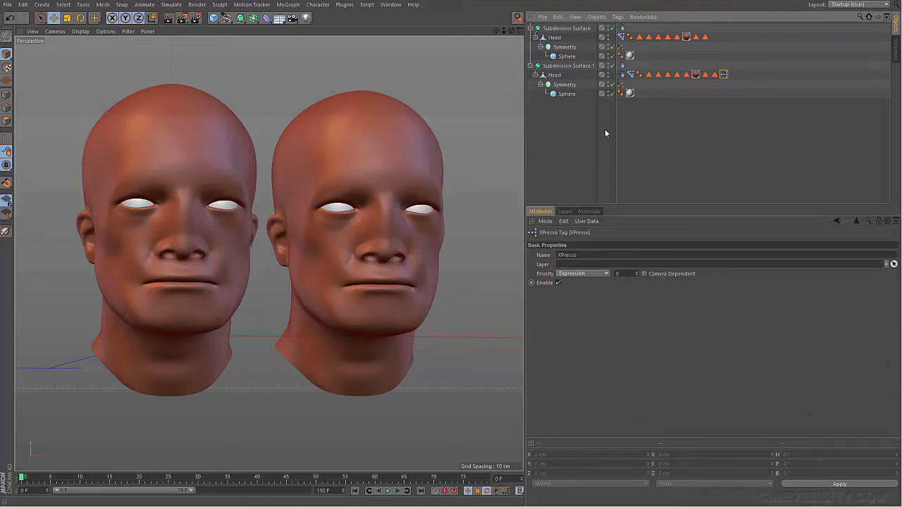
left_click(556, 74)
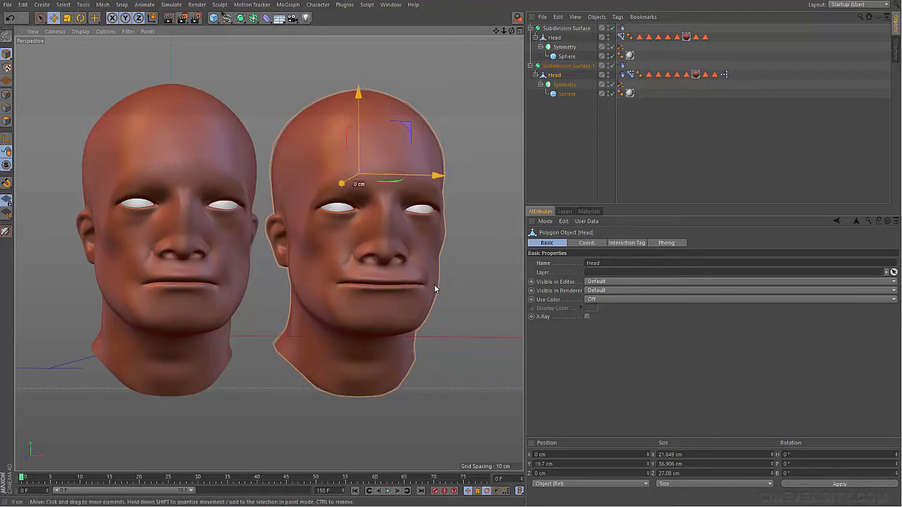
mouse_move(345, 294)
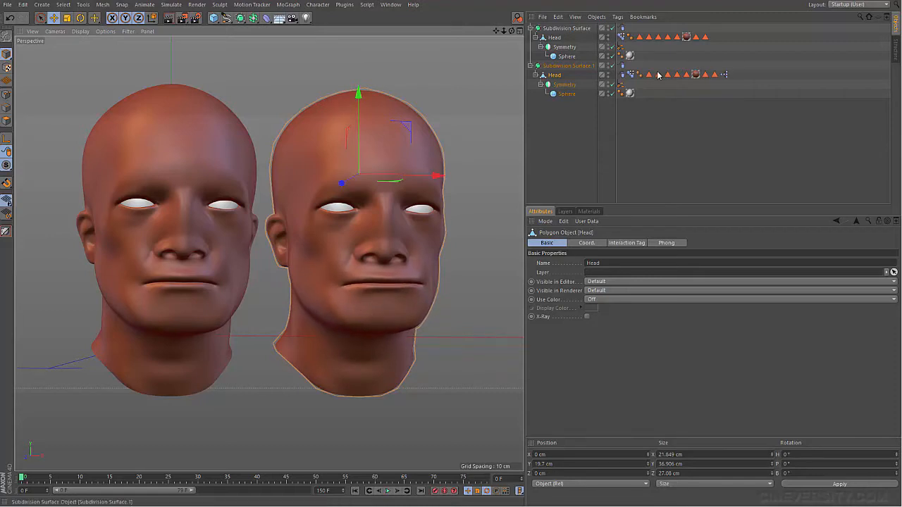
Inspect the second head's XPresso node network in the XPresso Editor and close it
left_click(648, 73)
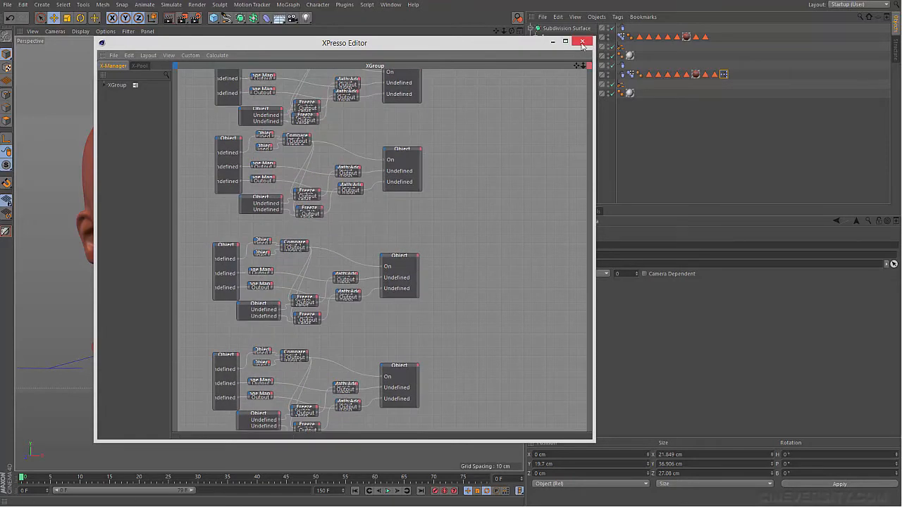
left_click(581, 43)
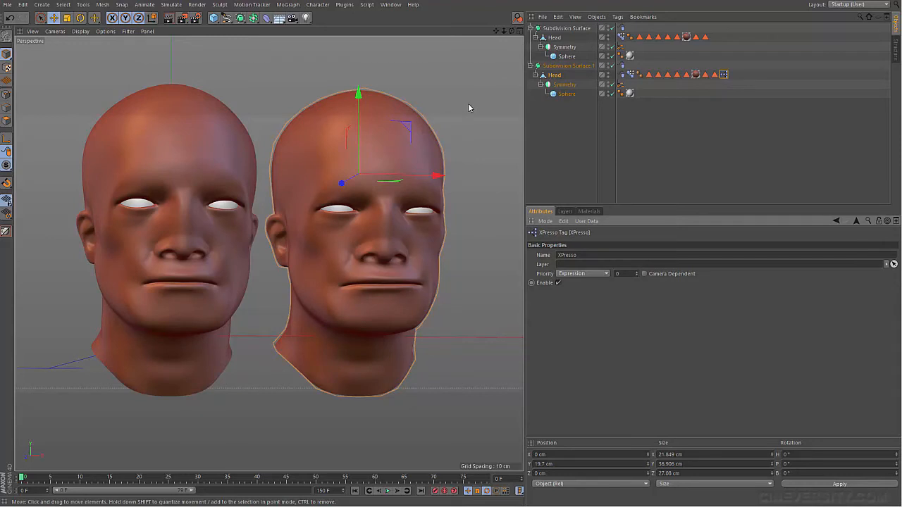
mouse_move(378, 37)
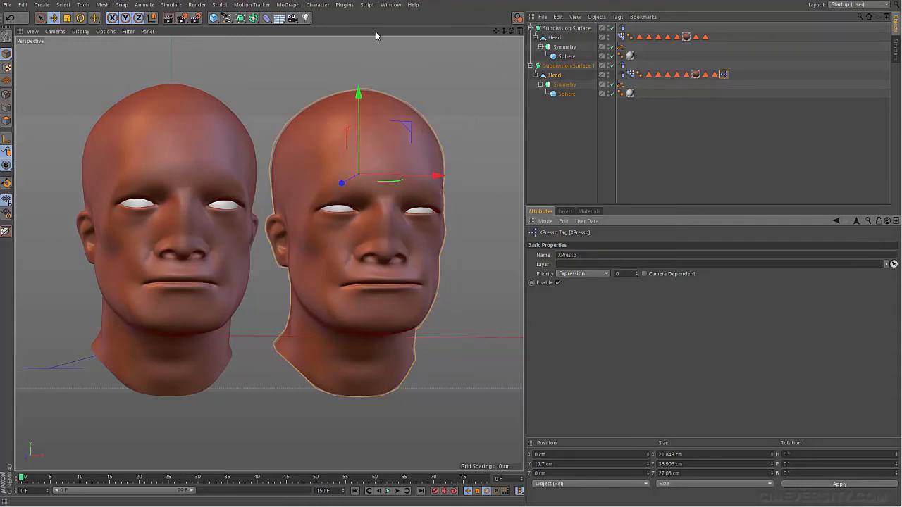
mouse_move(511, 55)
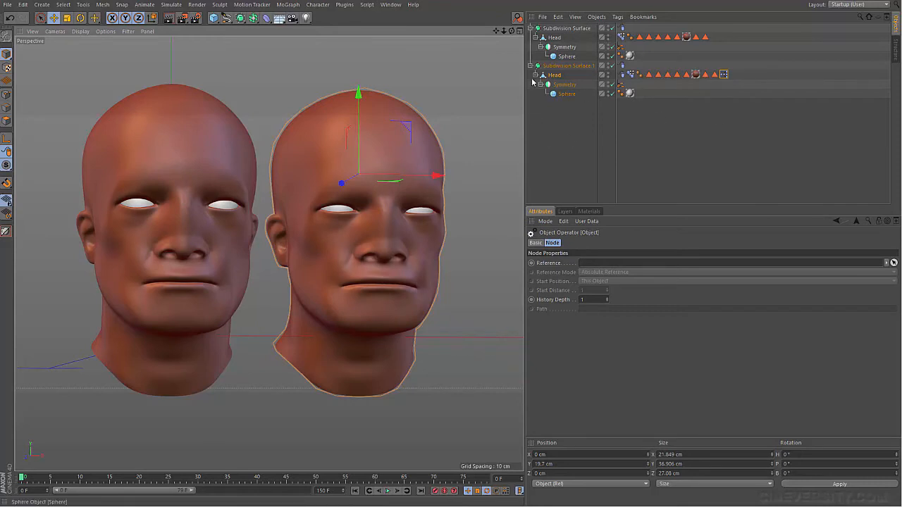
Show the left head's Pose Morph tag with its facial pose sliders
left_click(567, 28)
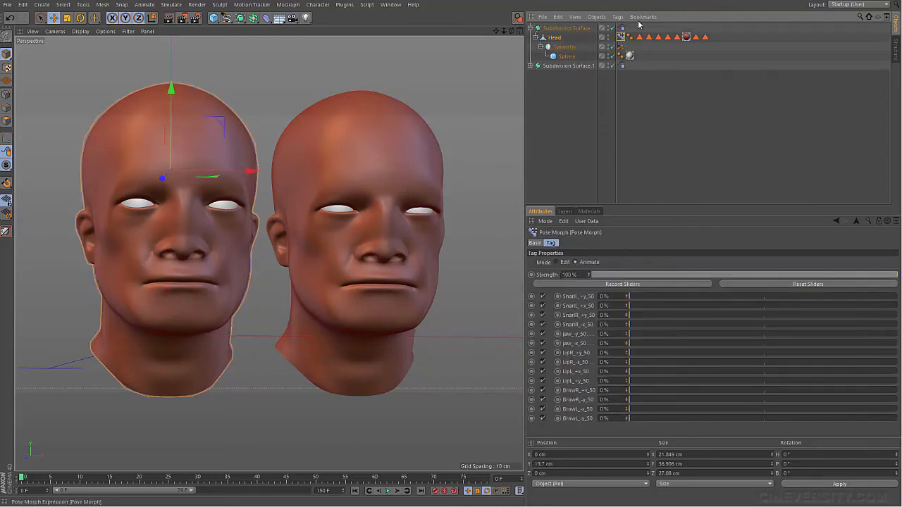
mouse_move(362, 28)
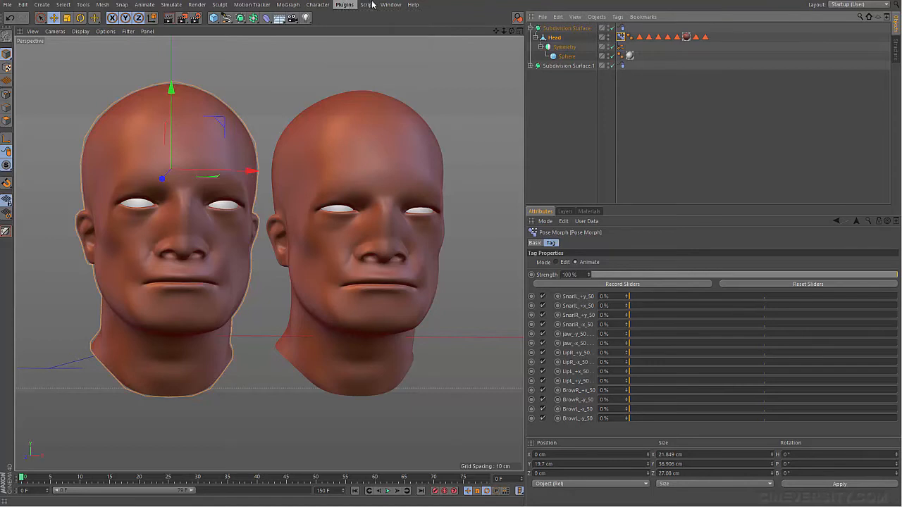
Bring up the Plugins menu listing the installed scripts
left_click(366, 5)
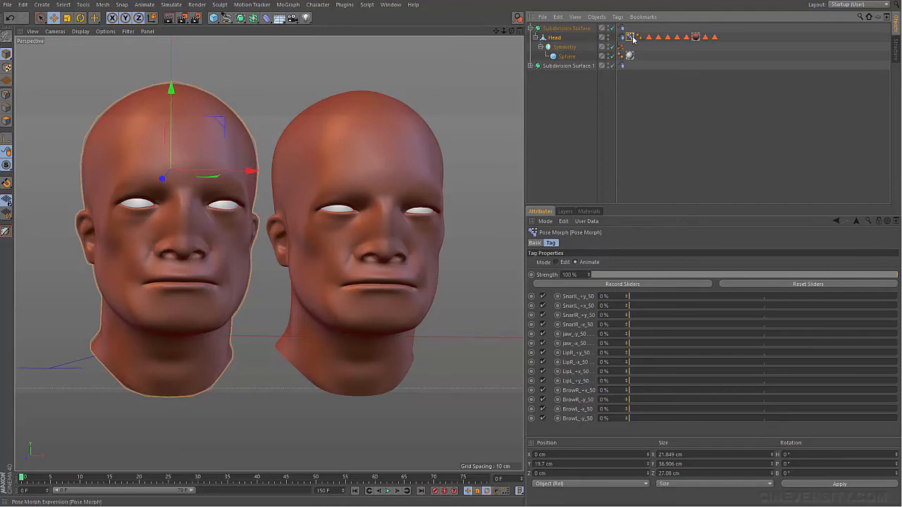
mouse_move(632, 37)
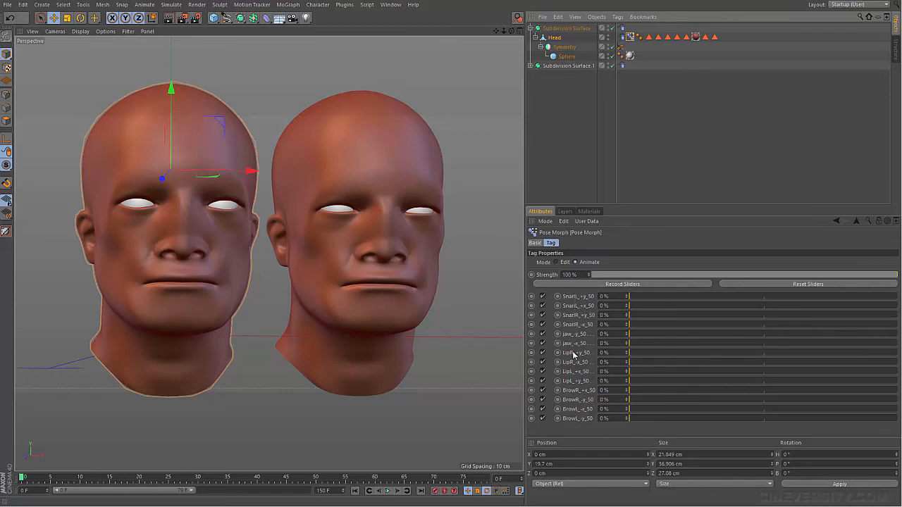
mouse_move(576, 417)
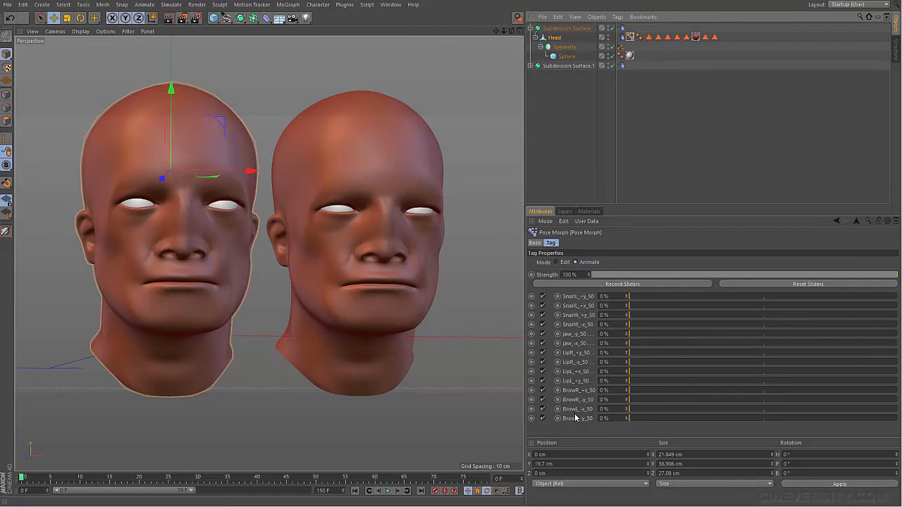